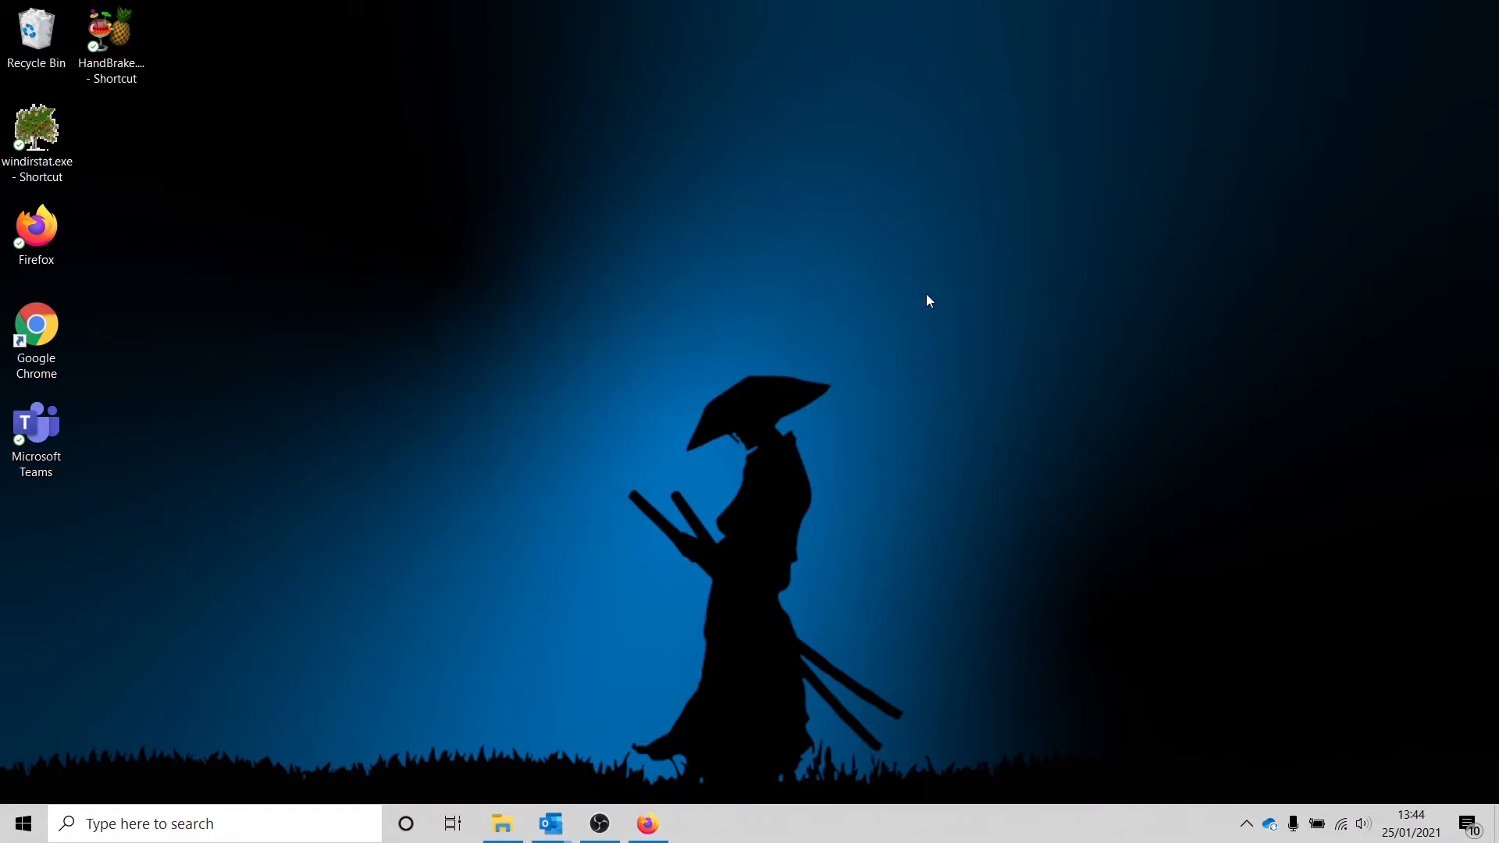
mouse_move(1318, 757)
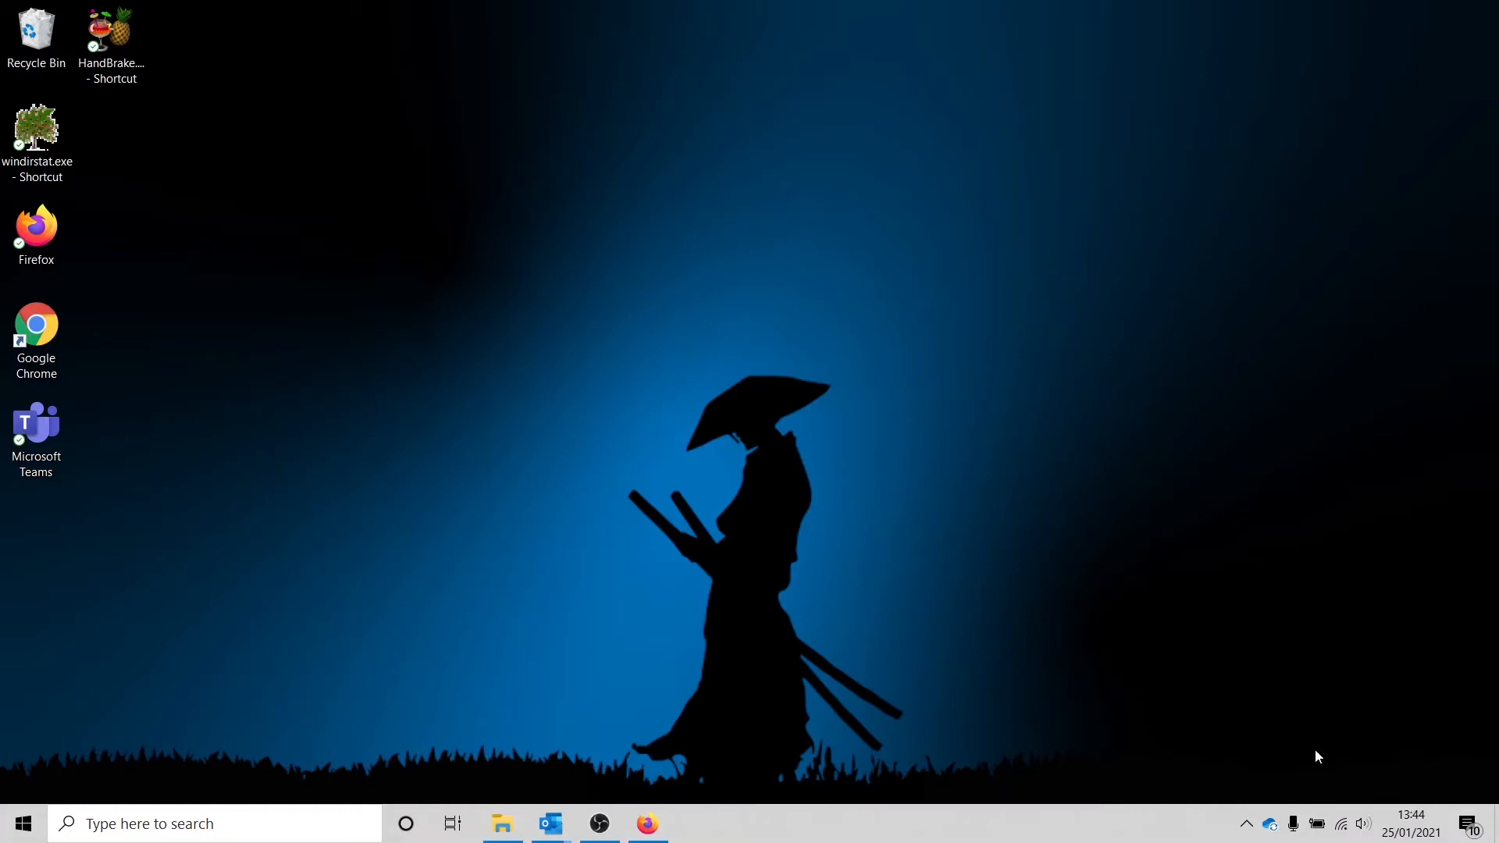
mouse_move(1272, 822)
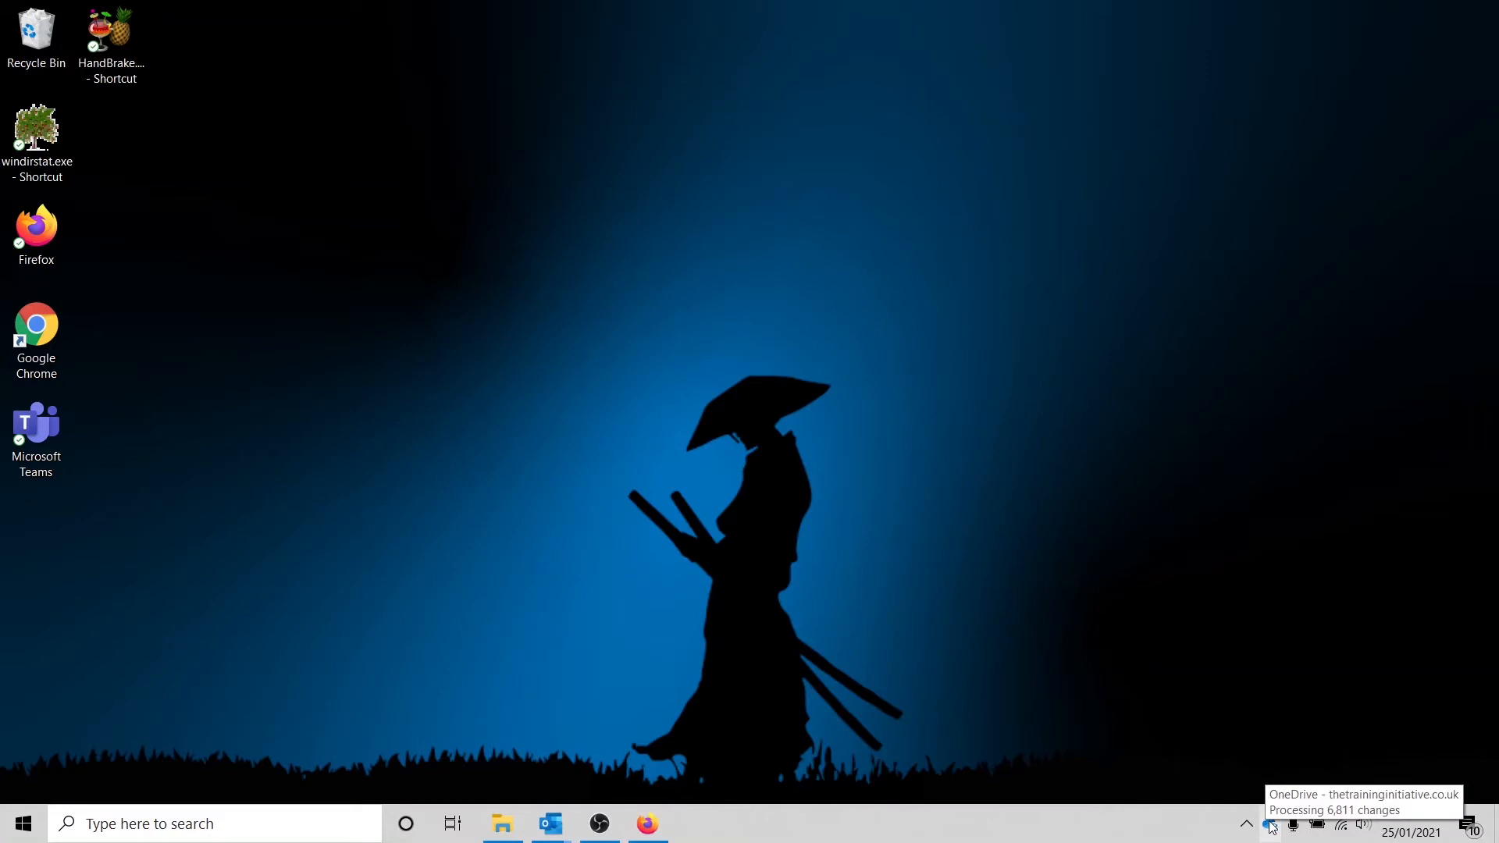
mouse_move(809, 263)
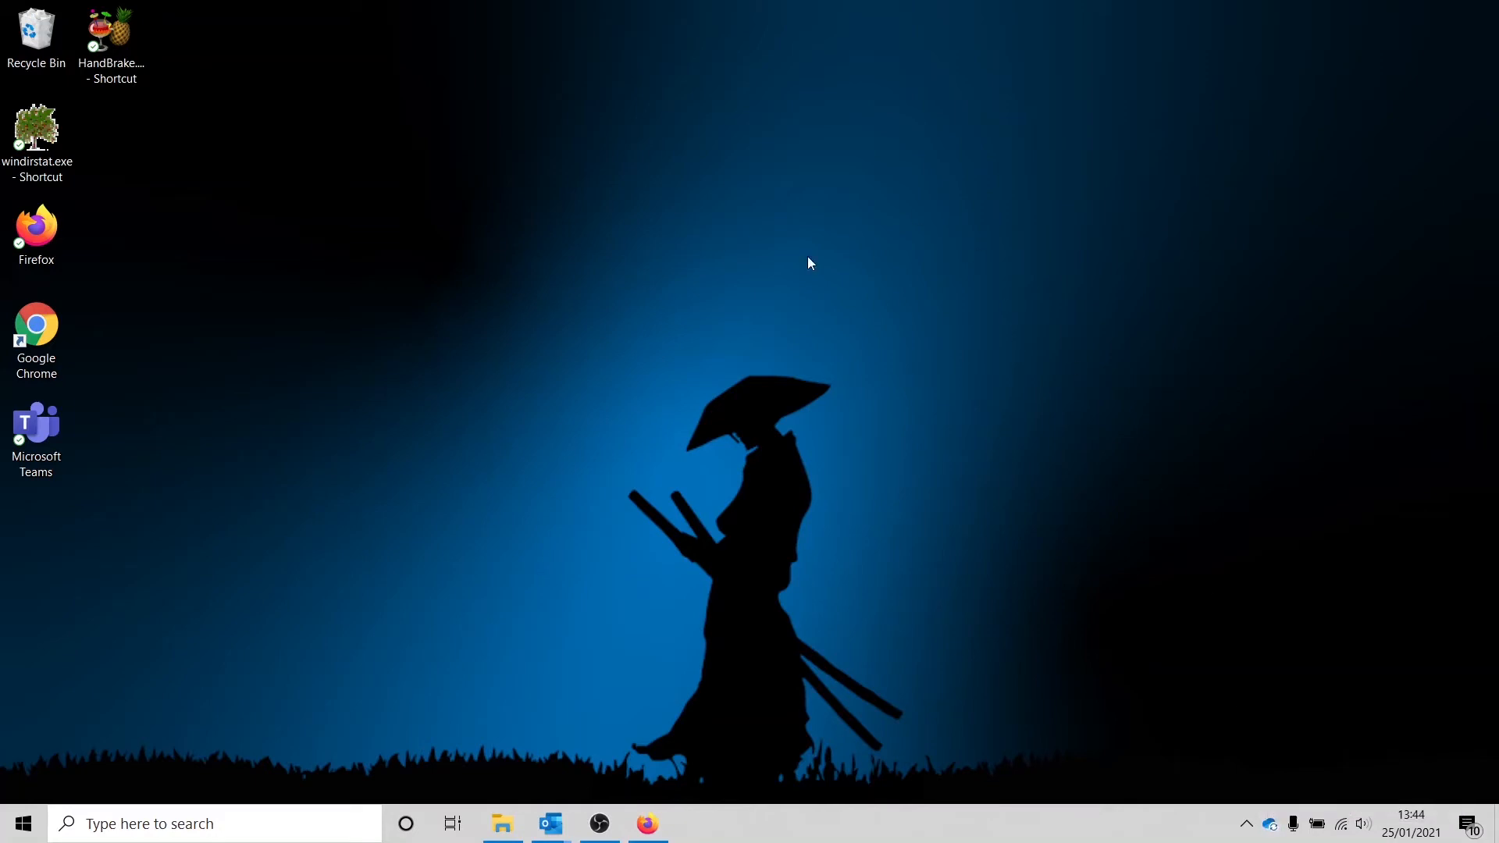
mouse_move(1272, 823)
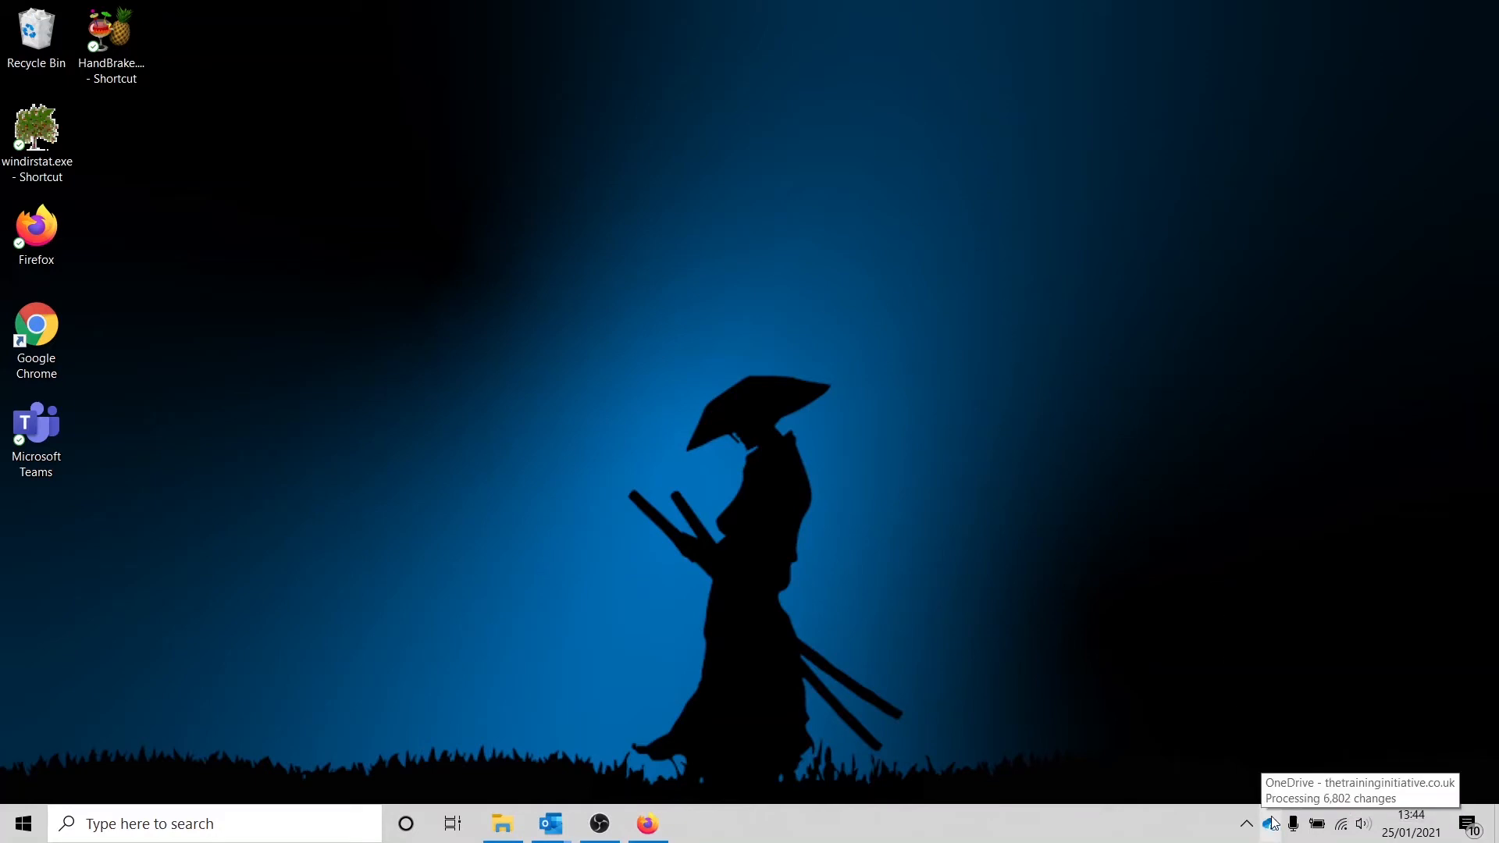
Step: From the OneDrive tray panel, reveal the 2, 8 and 24-hour pause-syncing options
left_click(1271, 823)
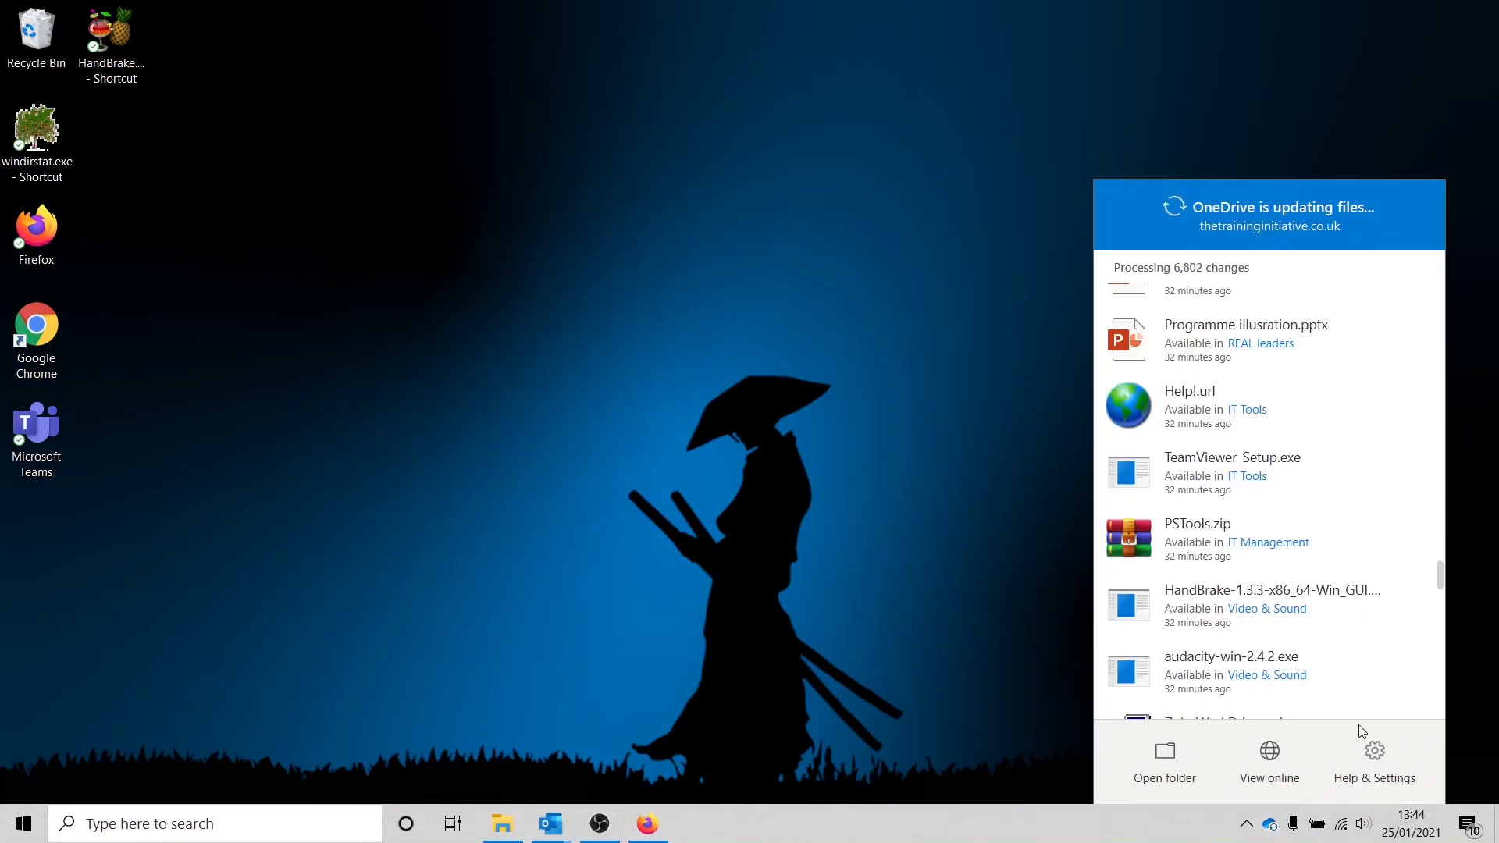
left_click(1373, 754)
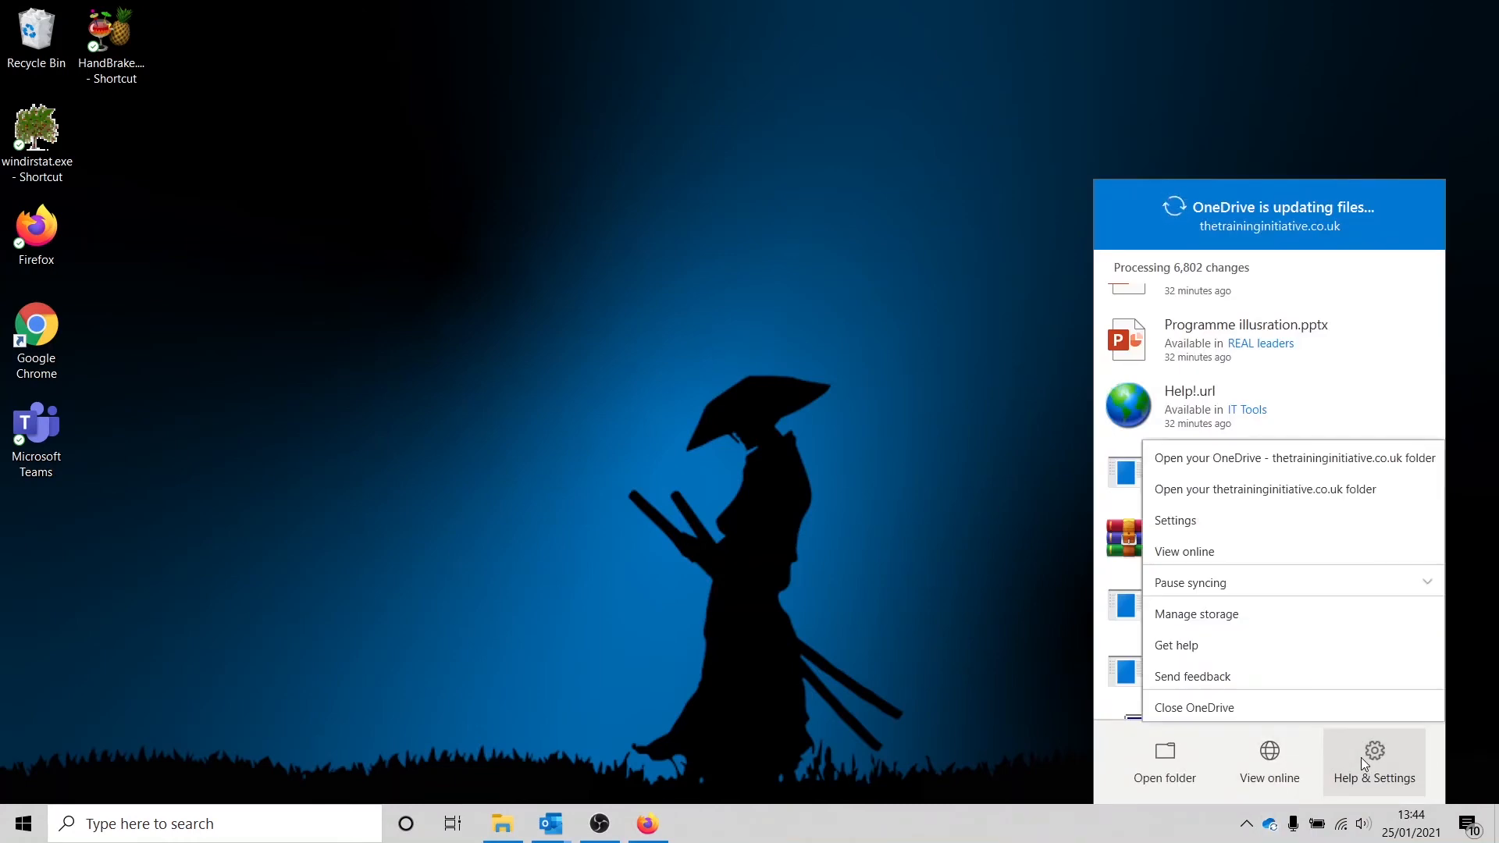
mouse_move(1223, 590)
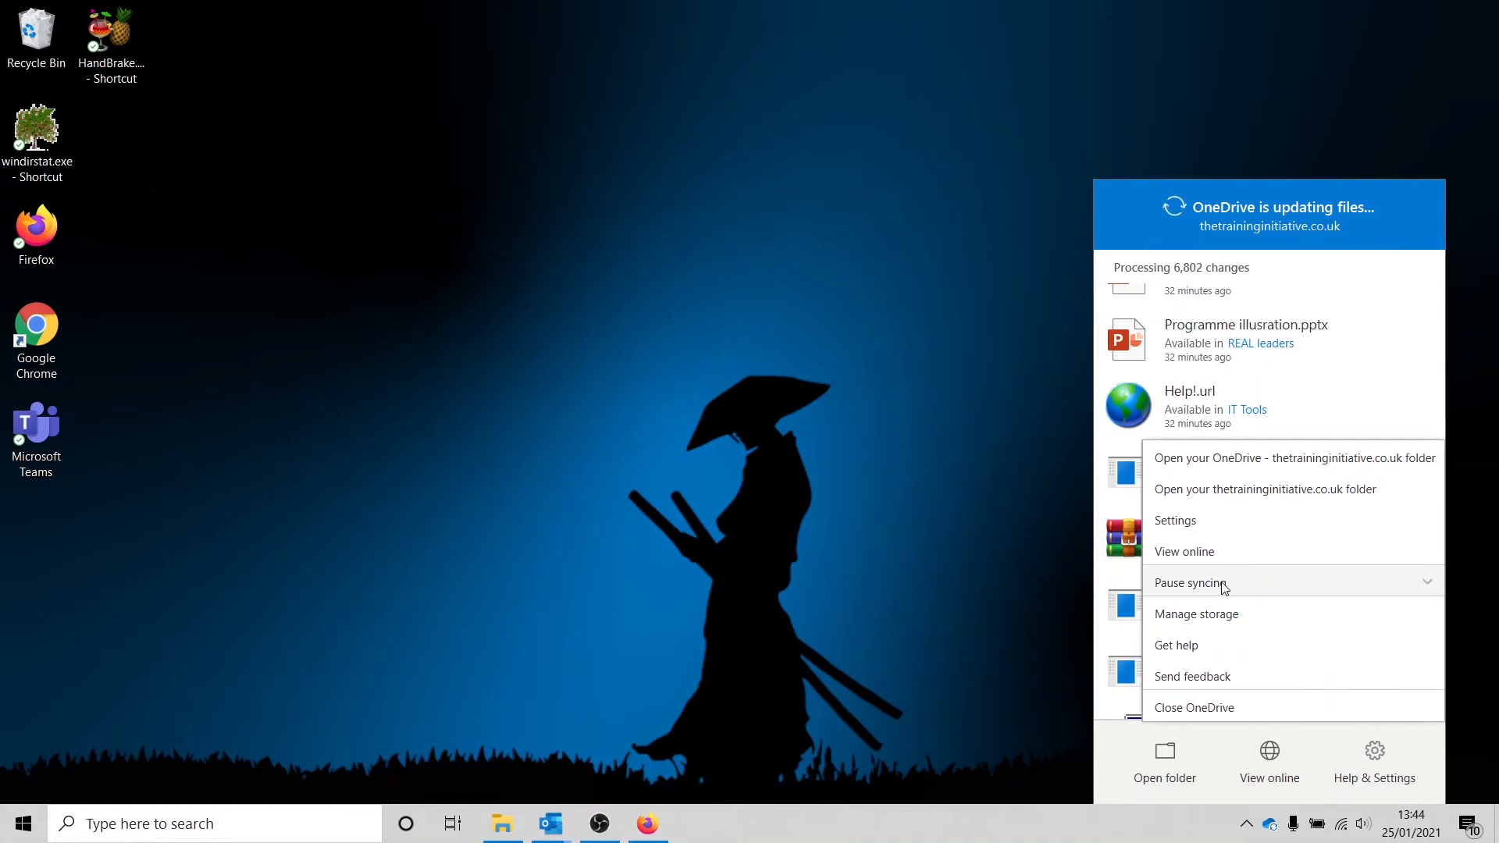
left_click(1189, 582)
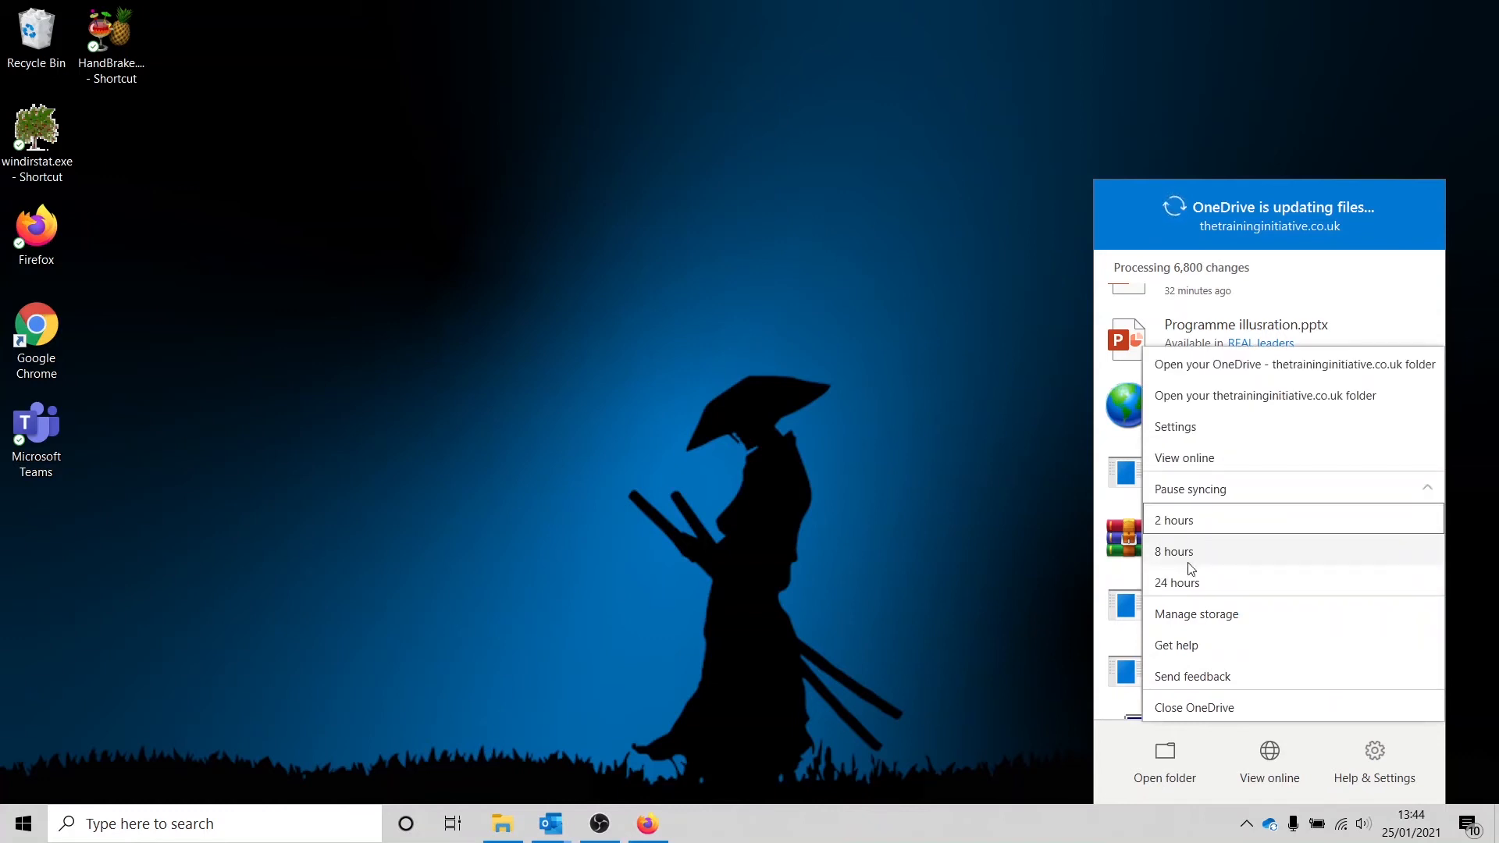
mouse_move(1193, 520)
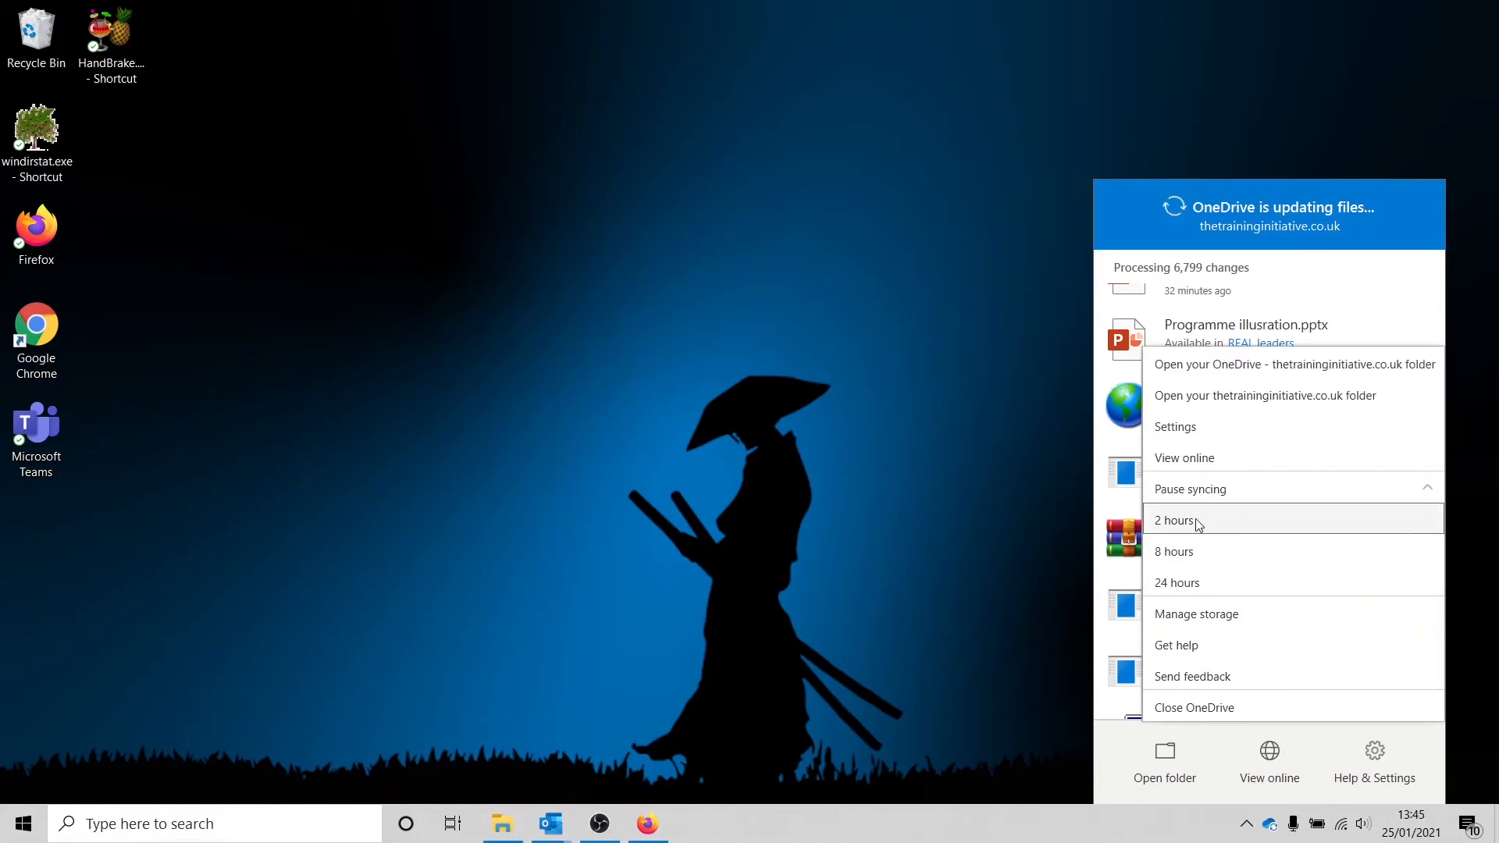
Step: Select the 2 hours pause duration so syncing stops
left_click(1174, 520)
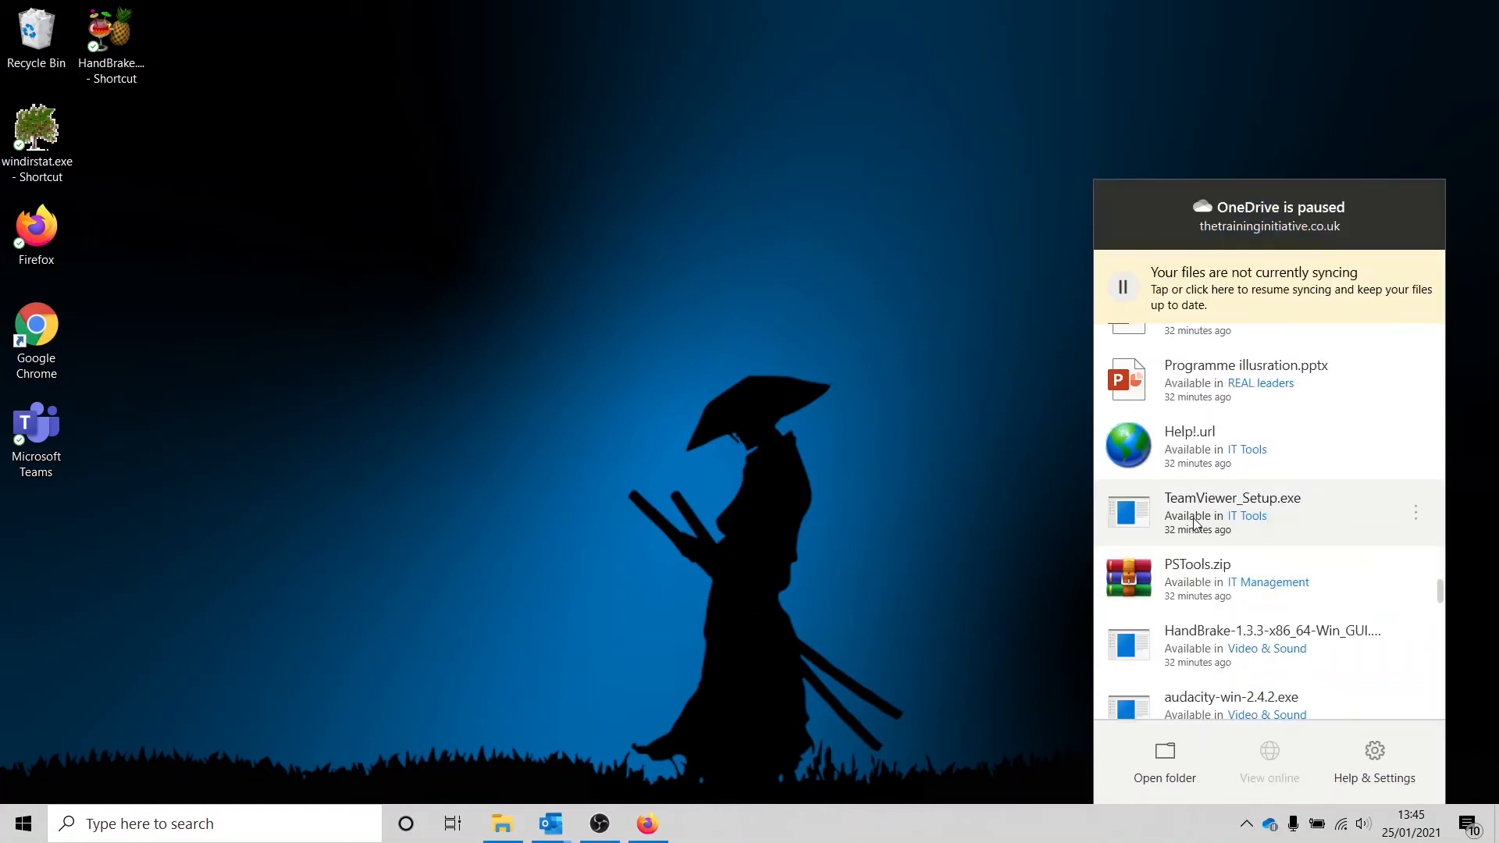
mouse_move(1110, 200)
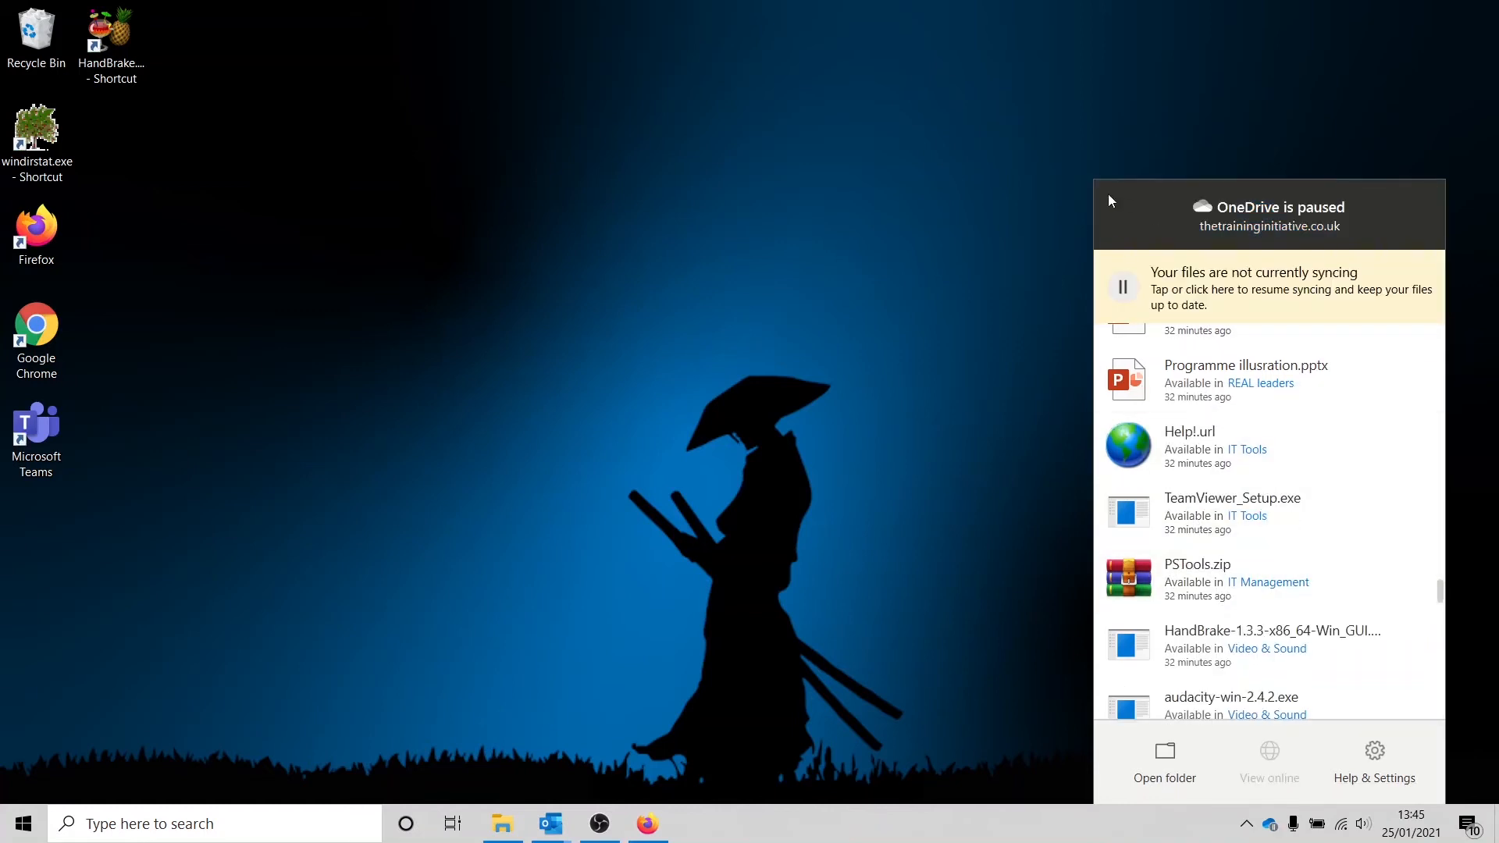
mouse_move(853, 481)
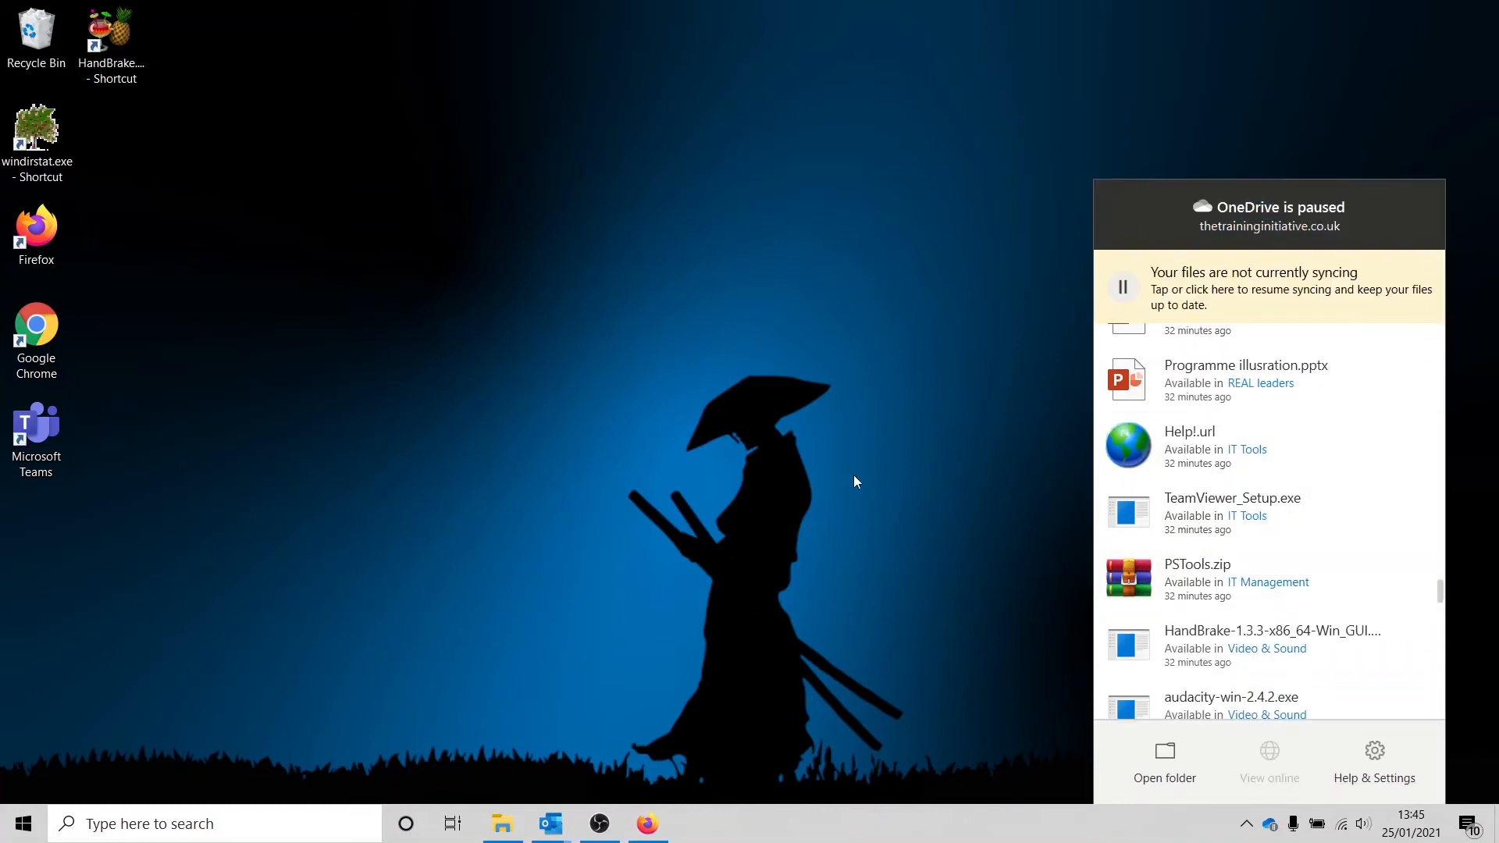
mouse_move(1242, 446)
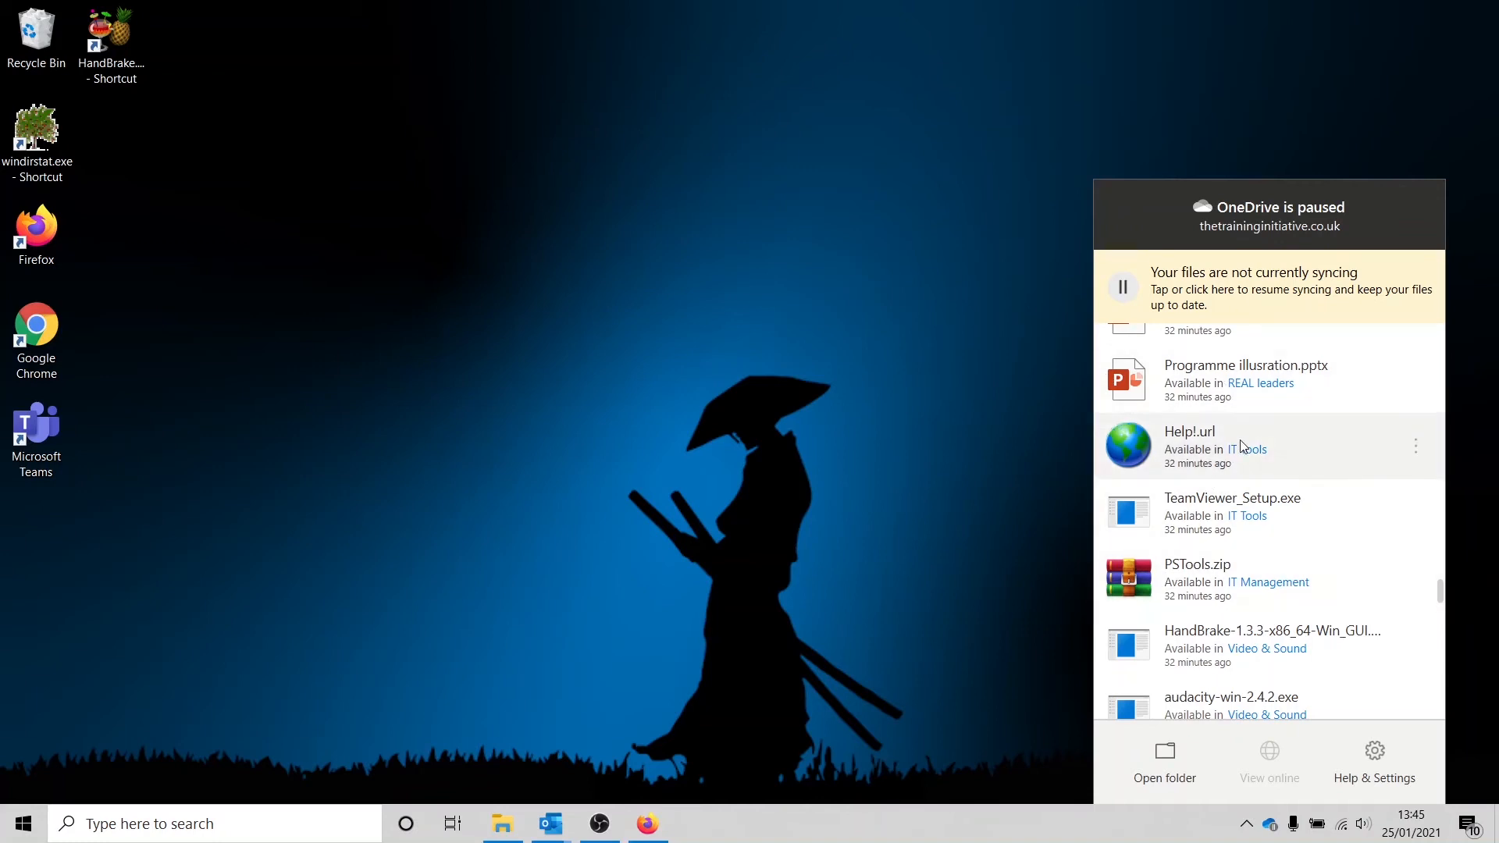
mouse_move(1279, 746)
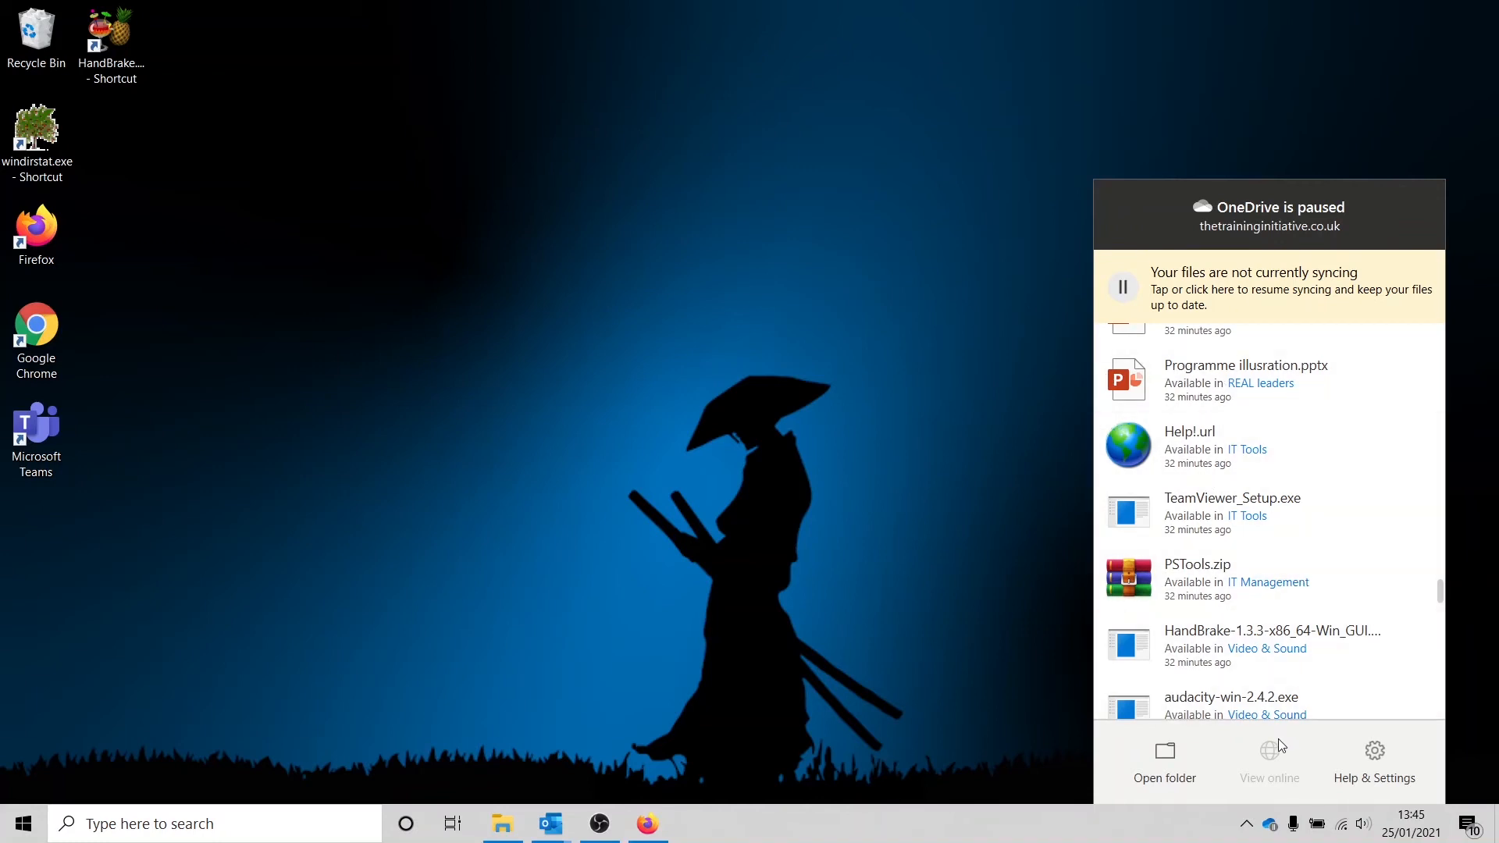
mouse_move(1126, 302)
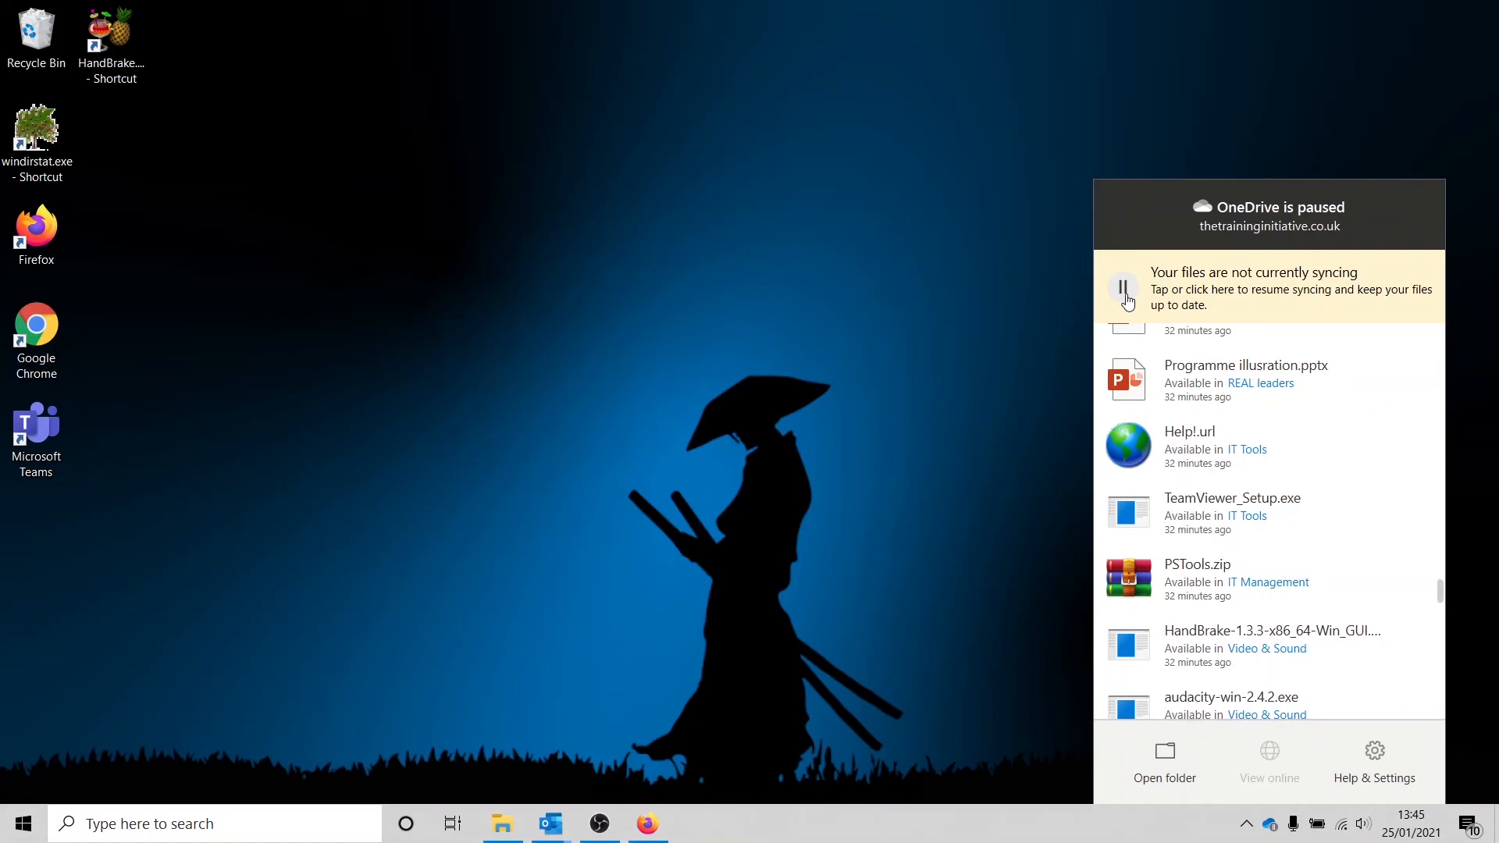